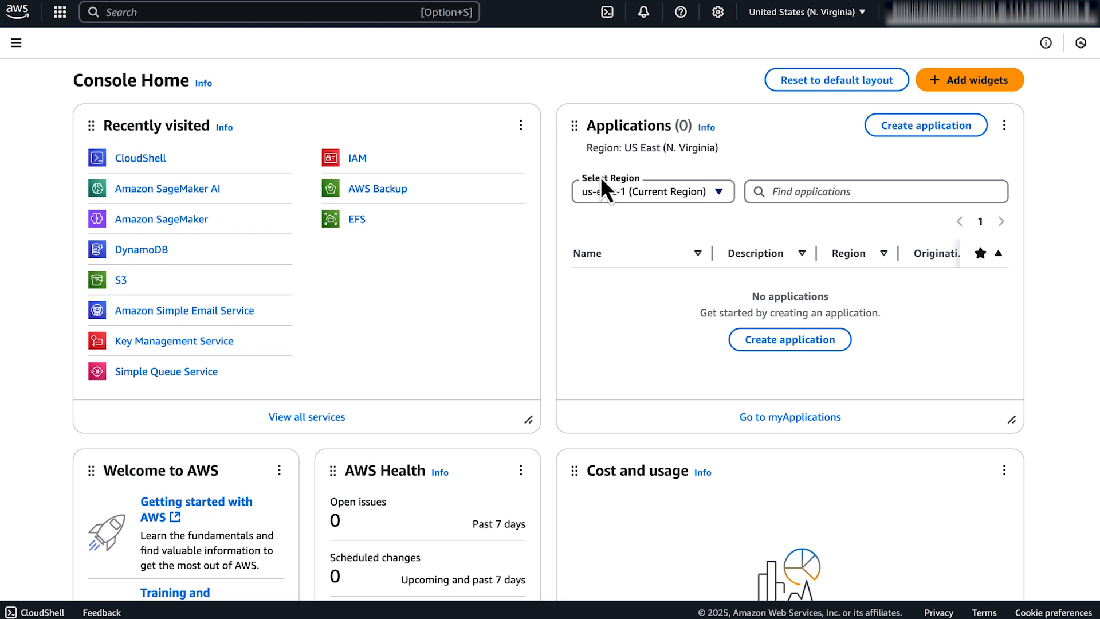
Search the console for 'cloudshell' to surface the CloudShell service
type("cloudshell")
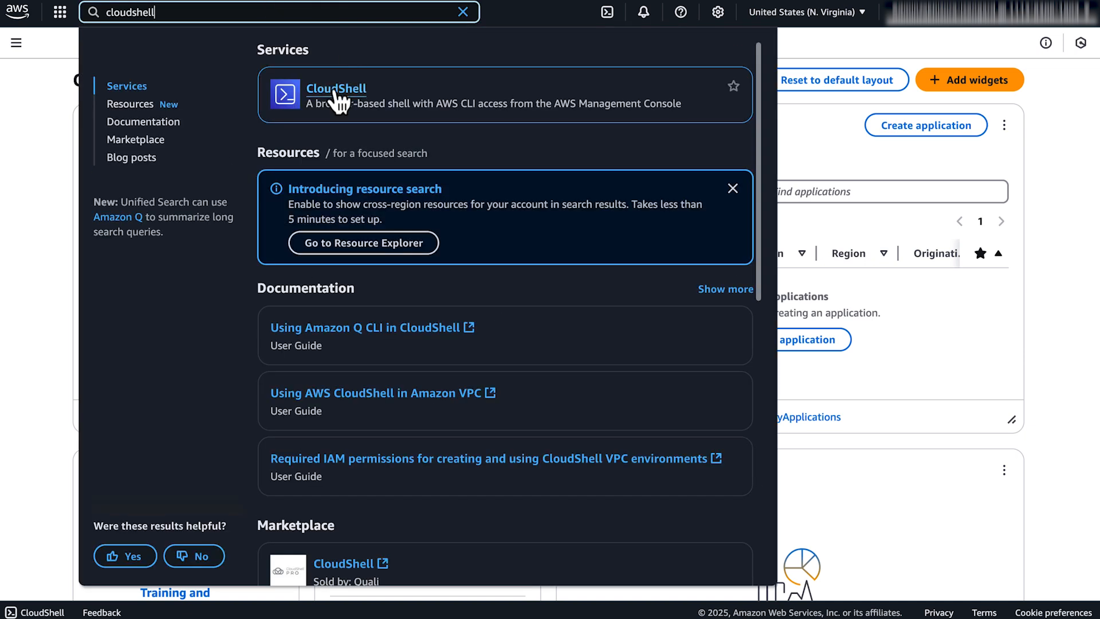
Run the DynamoDB update-item on my-table with ALL_OLD return values in CloudShell, yielding ConditionalCheckFailedException with the old item
left_click(336, 89)
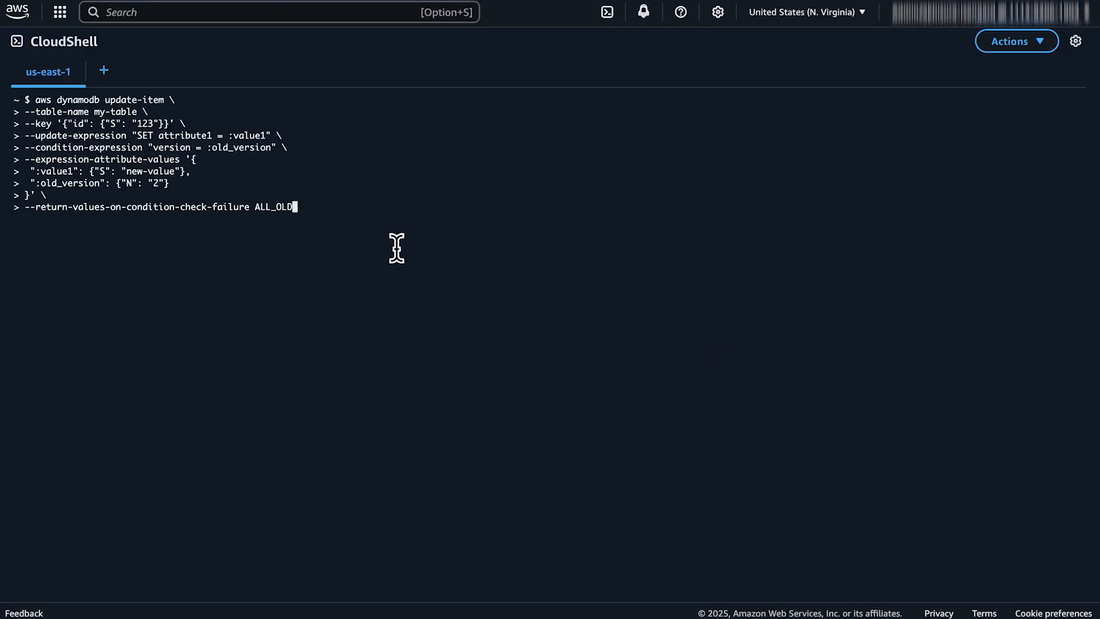
mouse_move(367, 227)
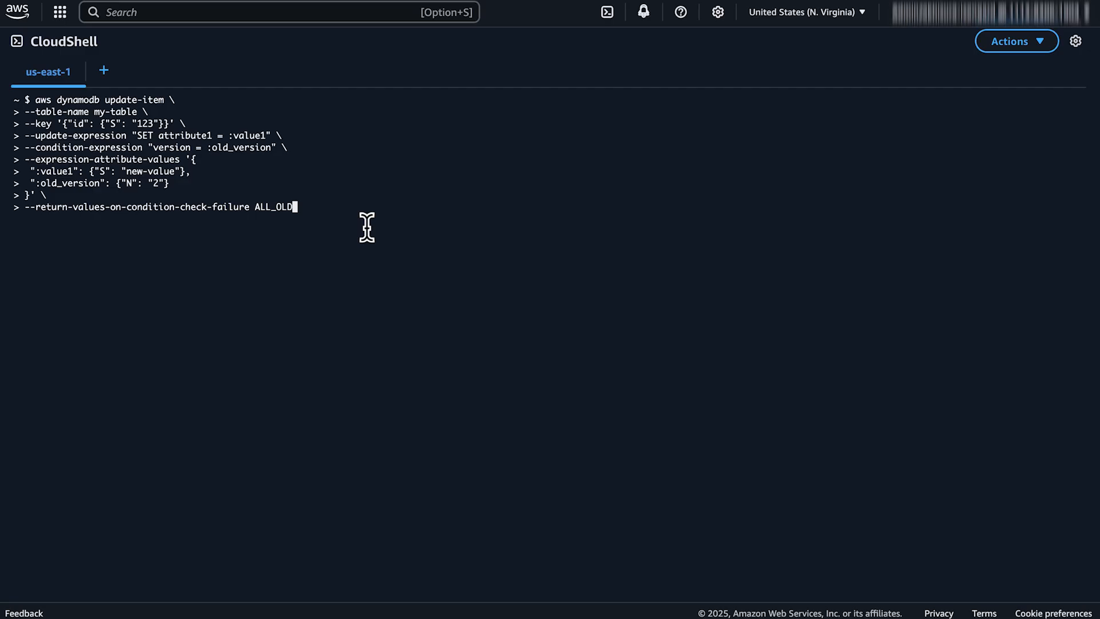
key("Return")
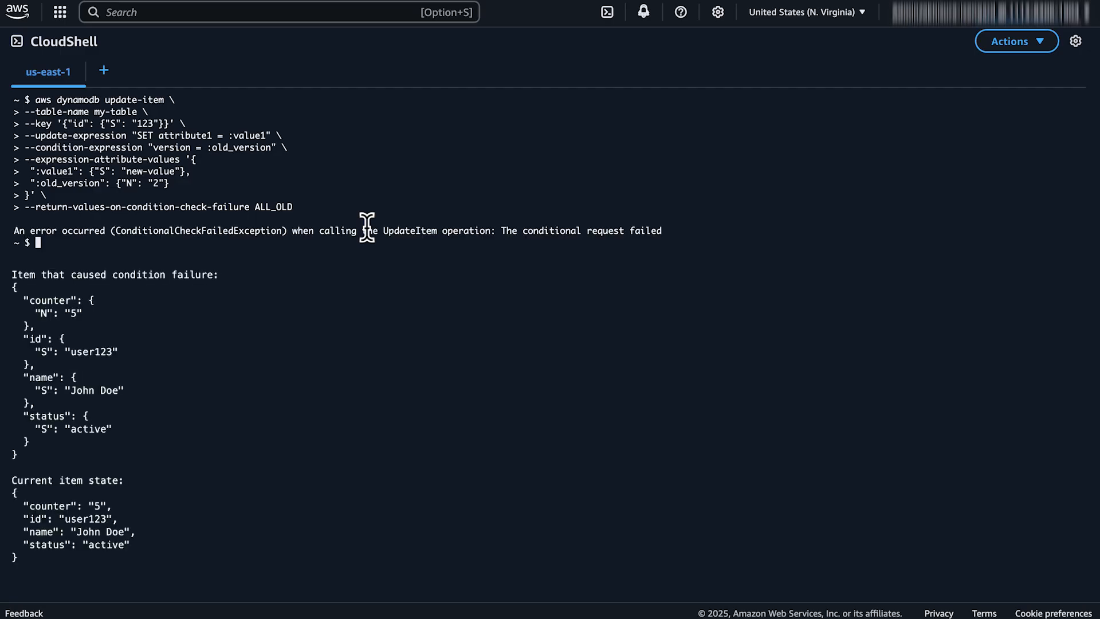